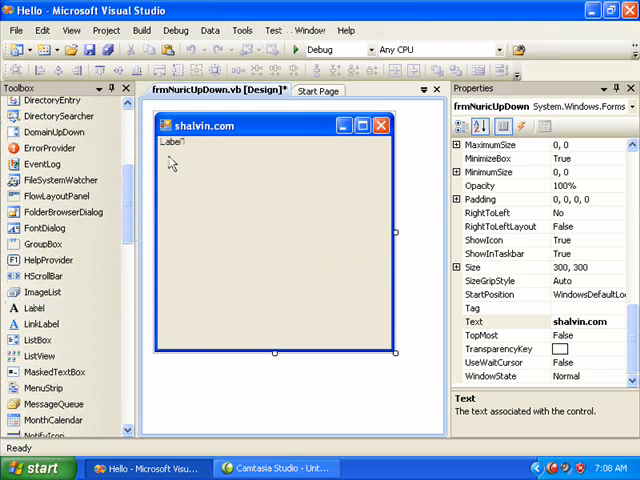
Caption Label1 'Age' and place a narrowed NumericUpDown beside it
left_click(196, 176)
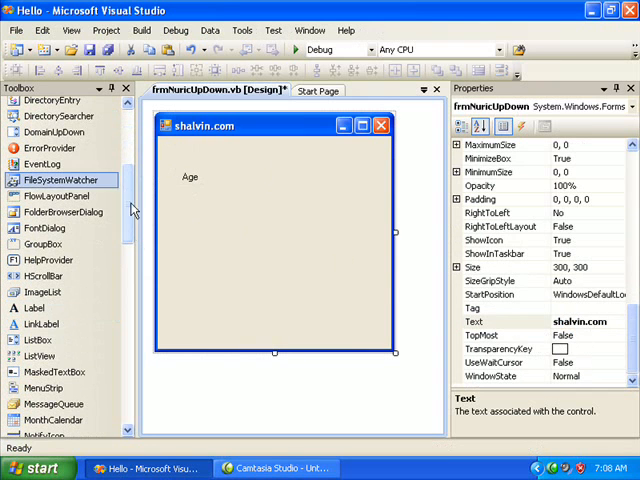
scroll("down", 3)
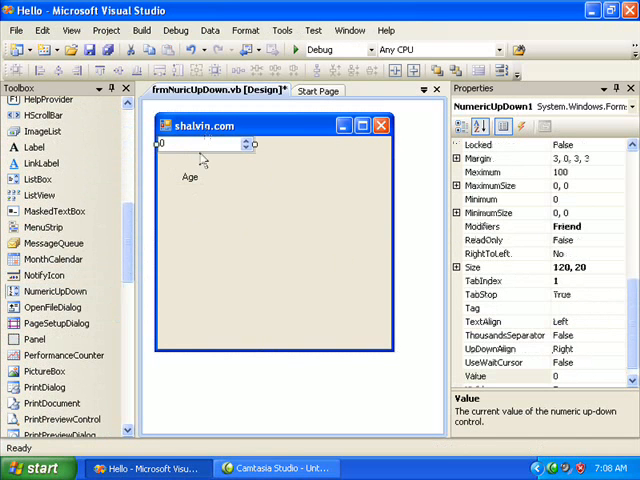
left_click_drag(200, 144, 250, 172)
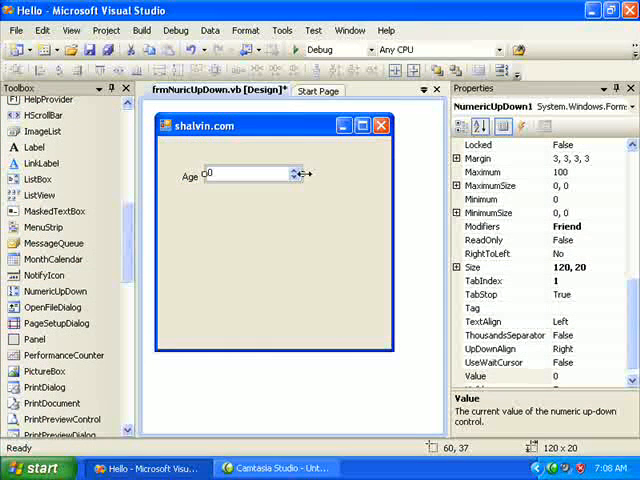
left_click_drag(304, 172, 262, 172)
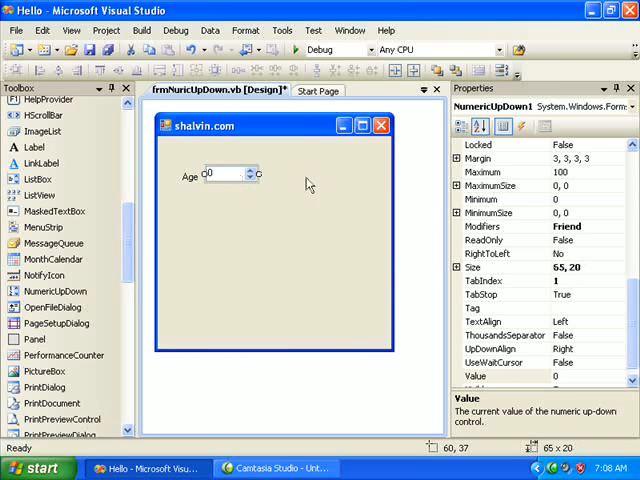
Set the NumericUpDown's Minimum property to 35
left_click(484, 200)
type("35")
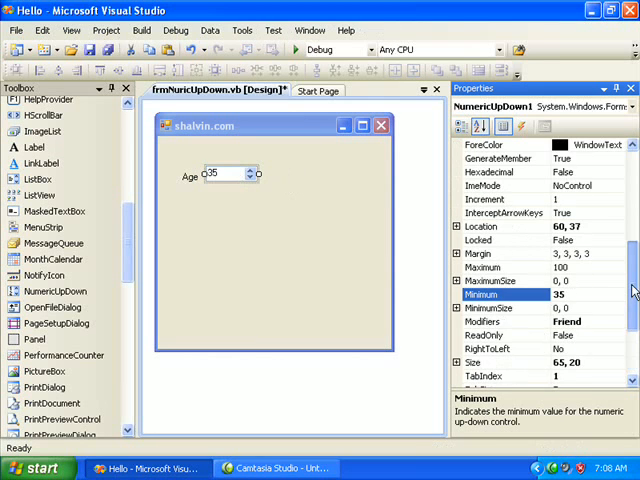
scroll("down", 3)
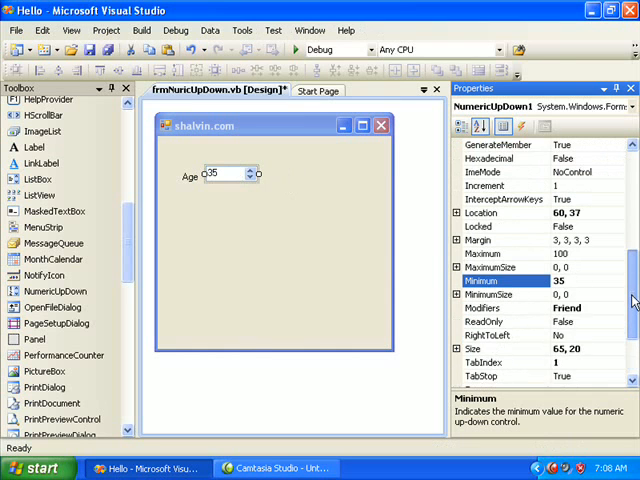
scroll("down", 3)
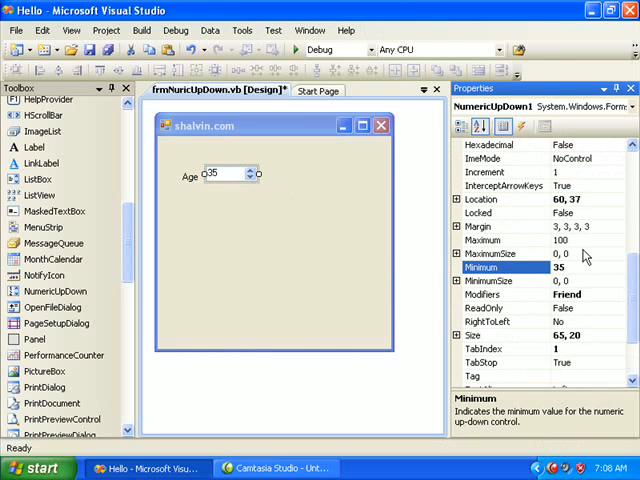
left_click(490, 240)
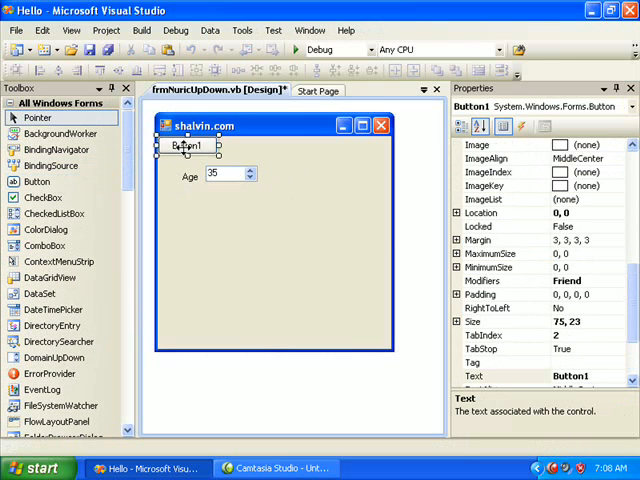
Move Button1 below the Age row, caption it 'Save' and name it btnSave
left_click_drag(188, 144, 232, 210)
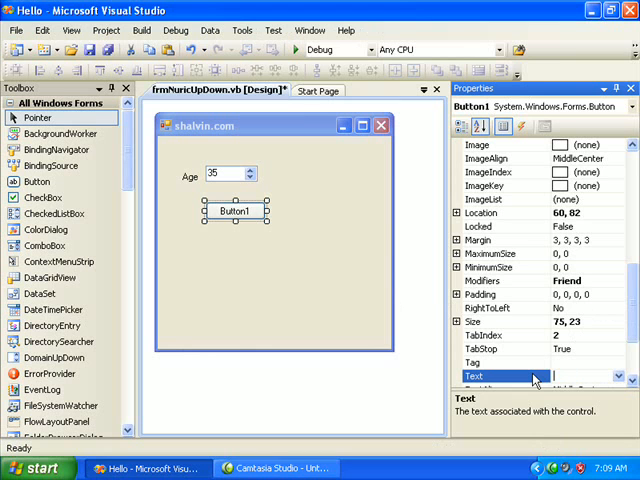
type("Save")
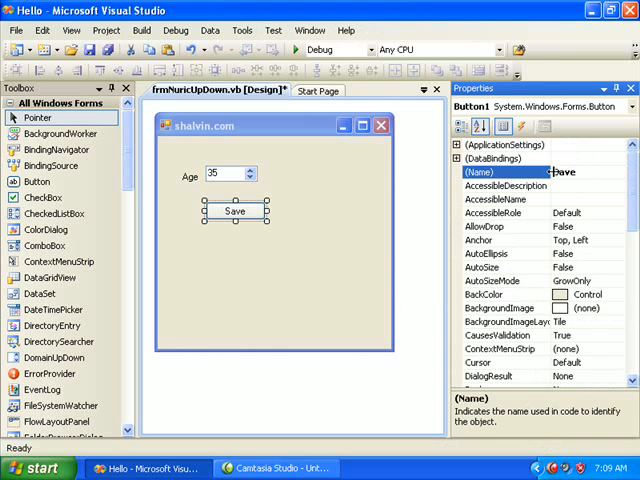
type("btnSave")
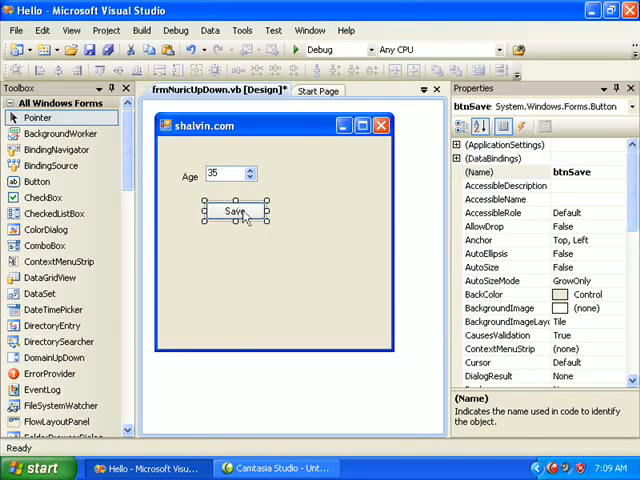
Write btnSave_Click to call MessageBox.Show(NumericUpDown1.Value.ToString)
double_click(236, 212)
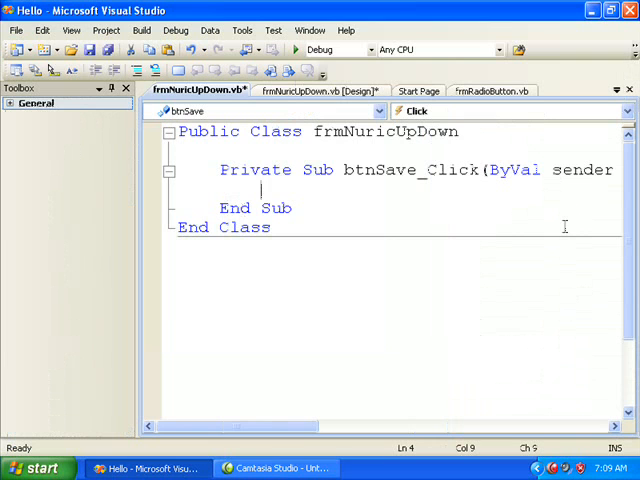
type("MessageBox.s")
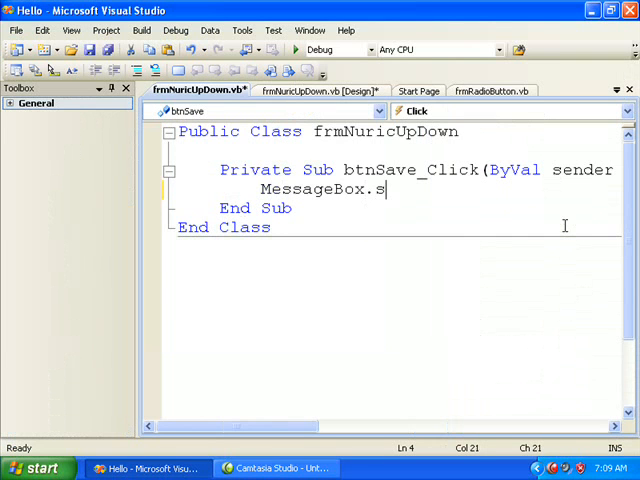
type("how")
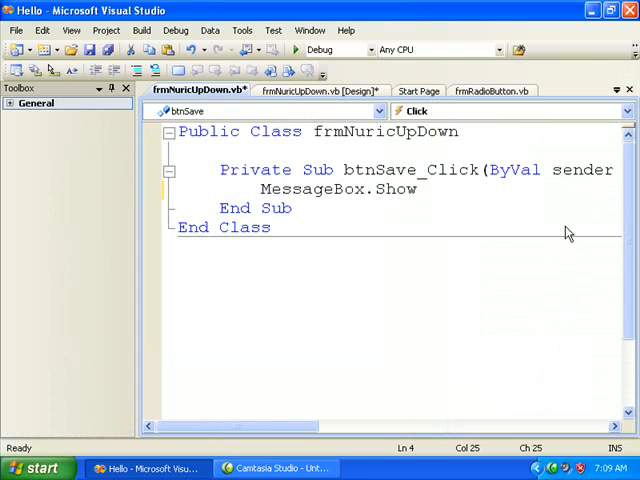
type("nu")
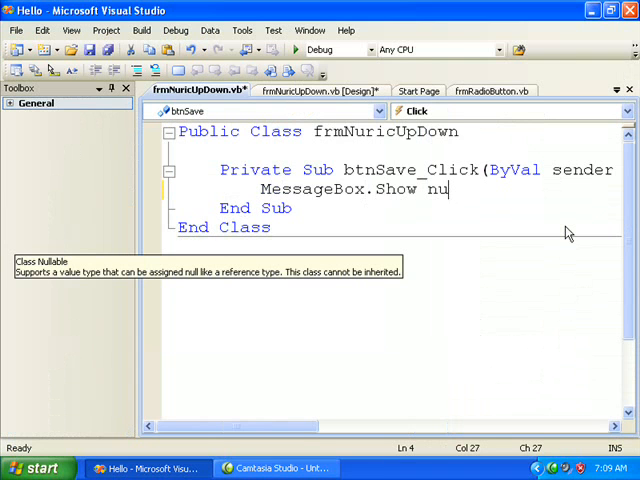
type("mericUpDown1")
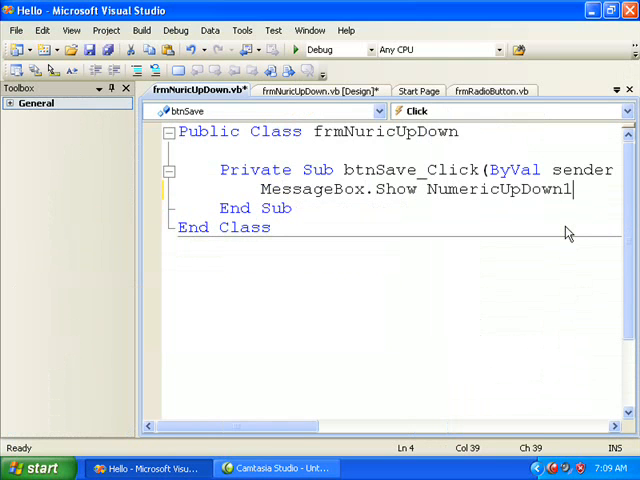
type(".v")
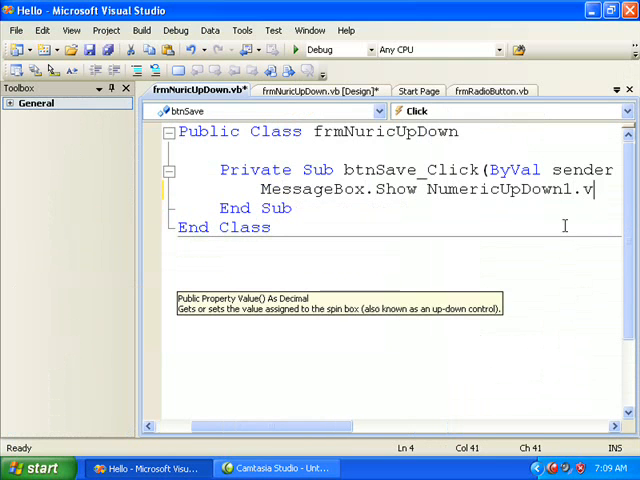
type("alue")
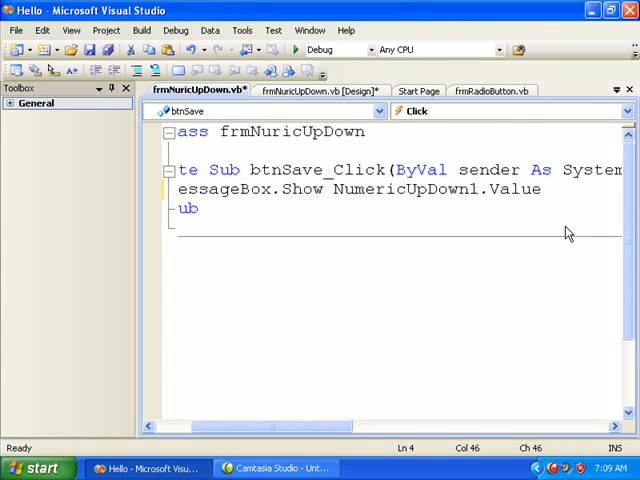
type(".to")
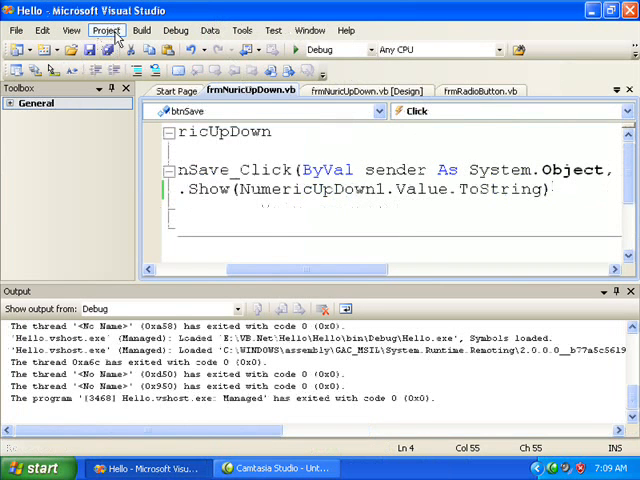
Set frmNuricUpDown as the startup form in Project Properties
left_click(106, 30)
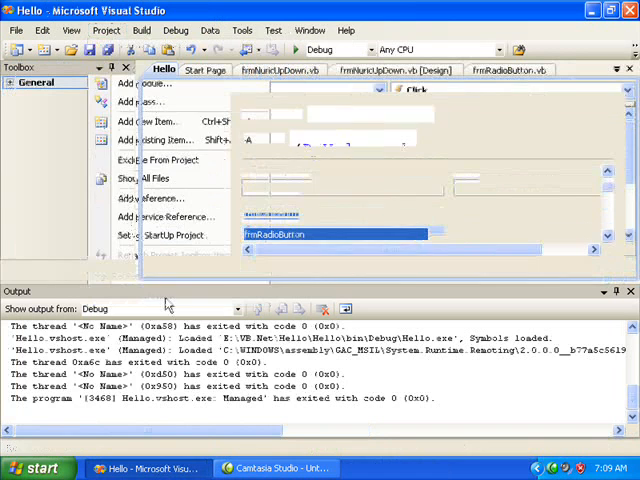
left_click(154, 236)
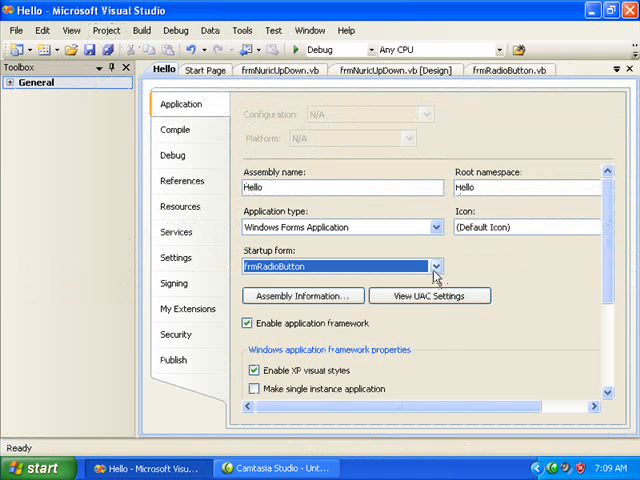
left_click(434, 264)
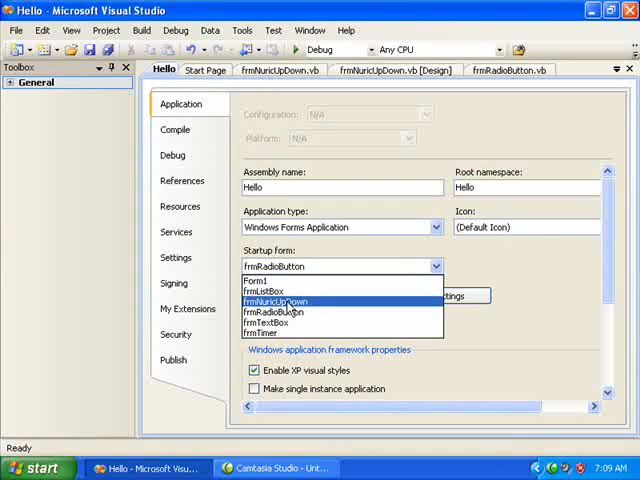
left_click(284, 300)
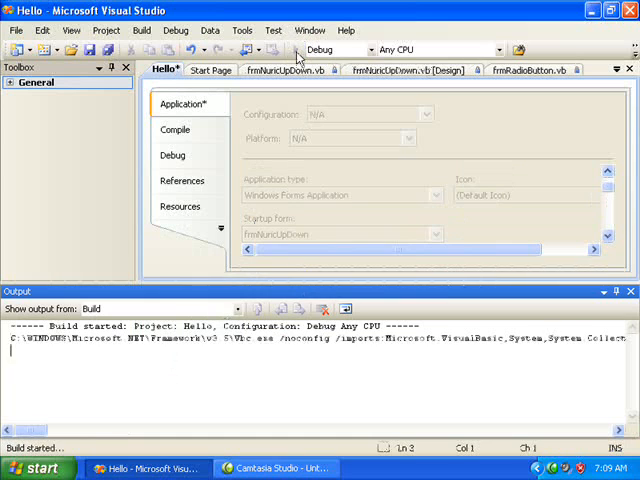
mouse_move(298, 48)
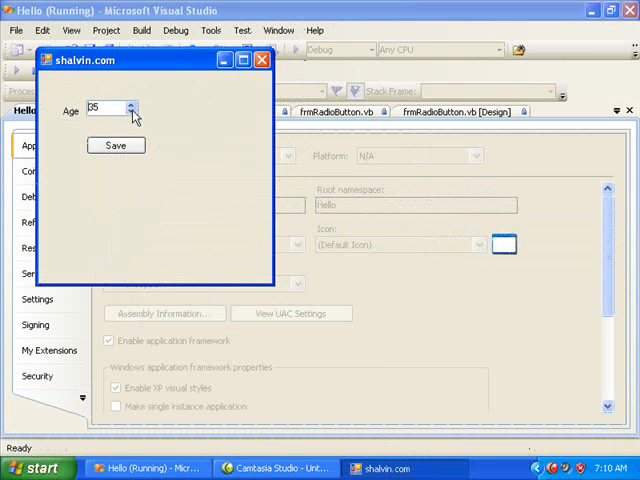
Run the app, save age 41 and dismiss the message box showing 41
left_click(116, 144)
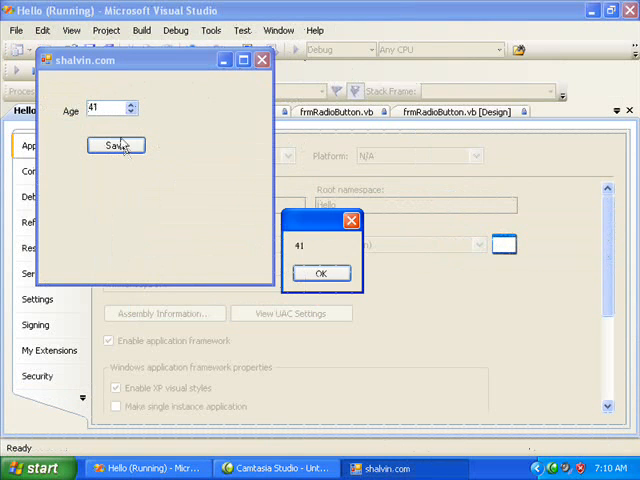
left_click(320, 272)
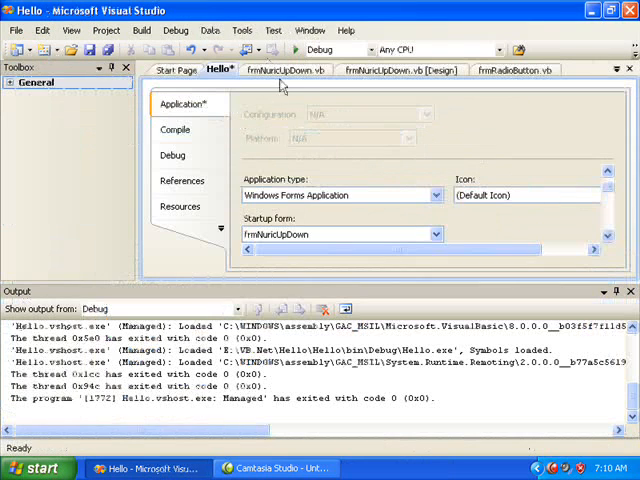
Change the message to String.Format("The age is {0}", NumericUpDown1.Value) and rerun
left_click(284, 70)
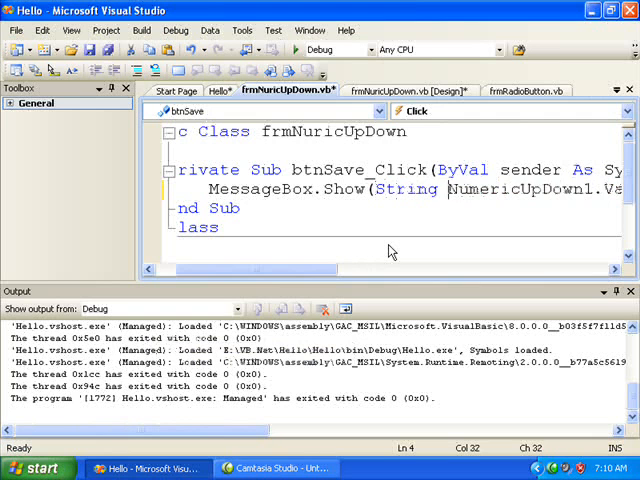
type(".fo")
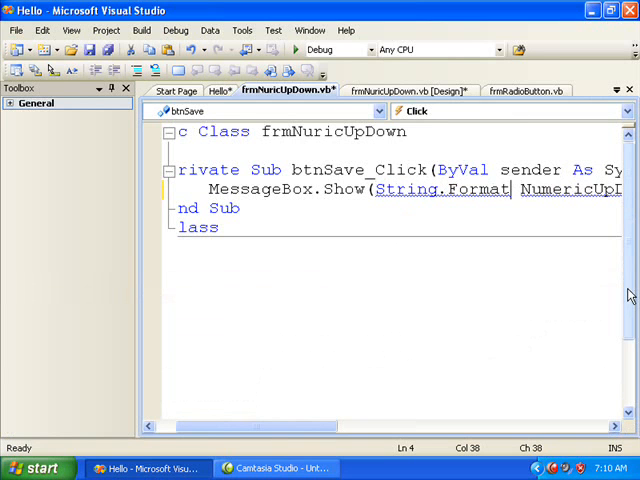
type("\"")
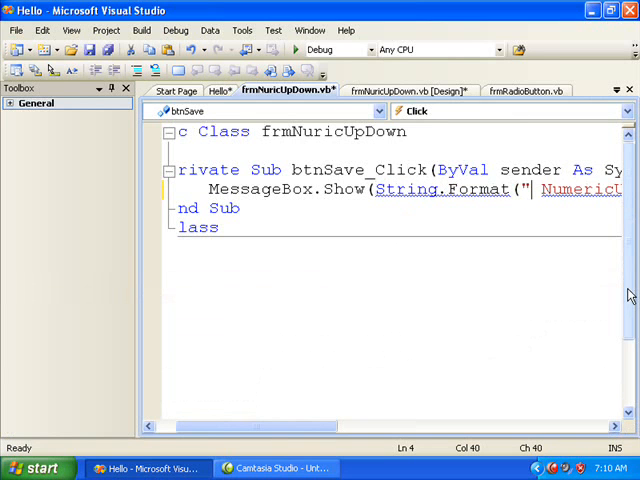
type("The age is")
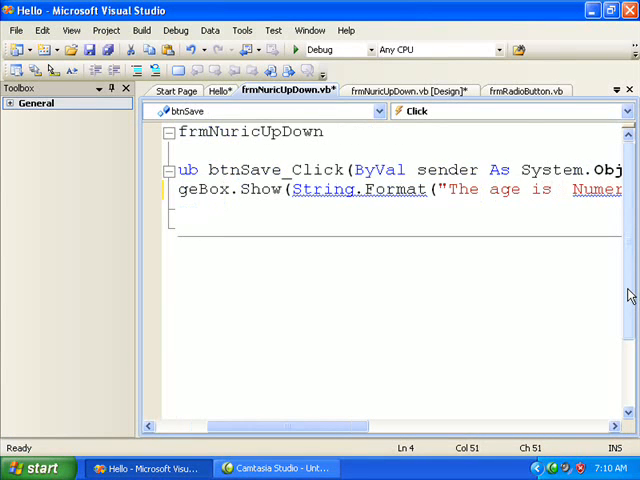
type("{")
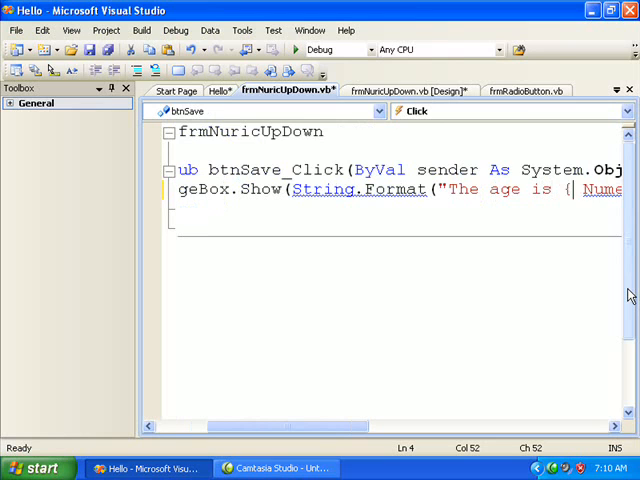
type("0}\",")
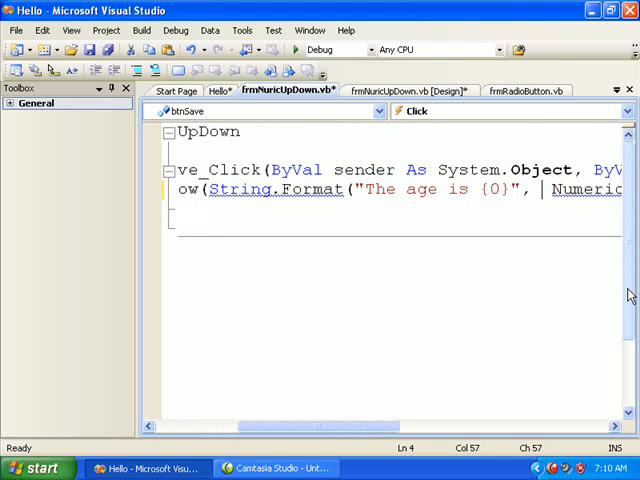
double_click(496, 190)
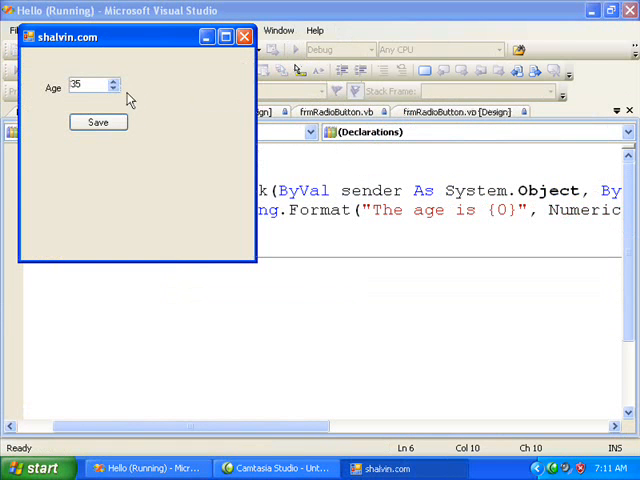
left_click(98, 122)
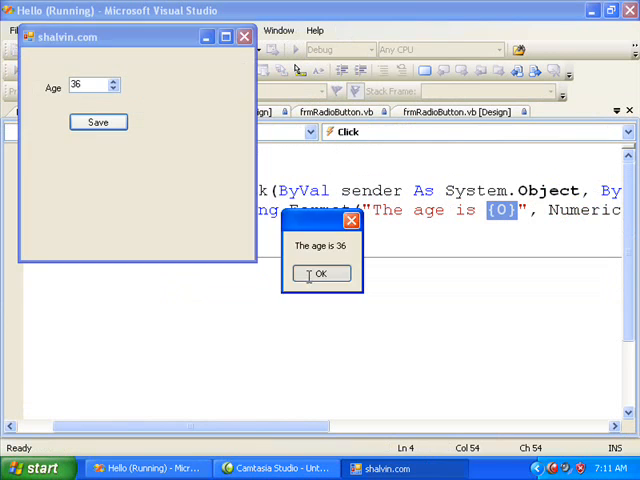
left_click(320, 274)
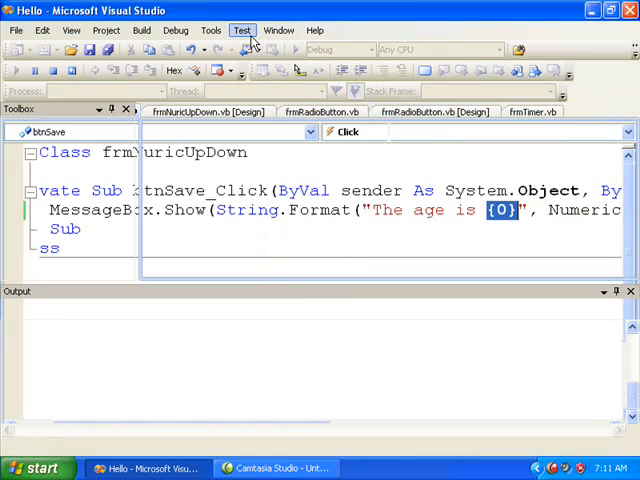